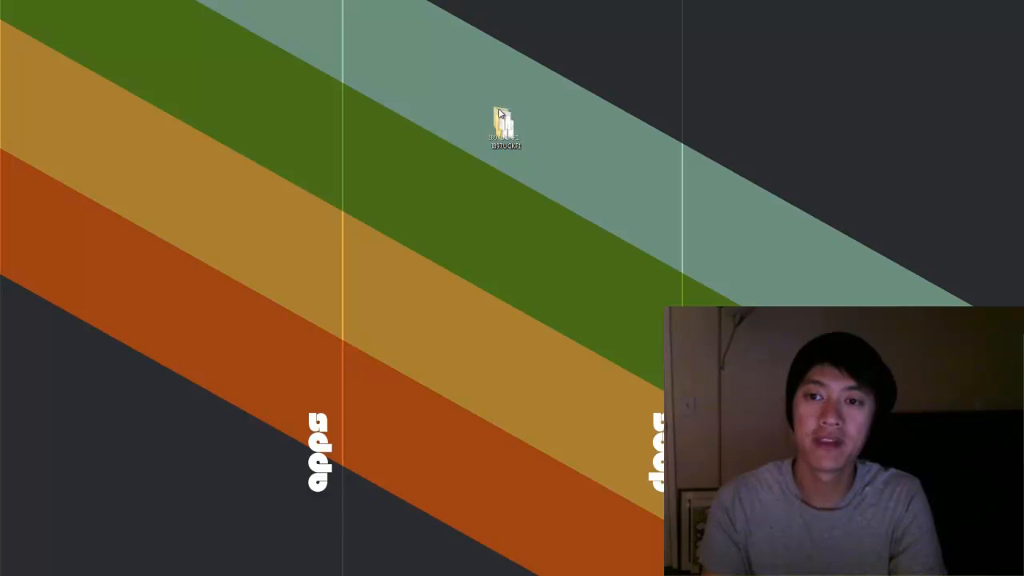
- Move the firmware folder icon slightly up and to the left on the desktop
left_click_drag(505, 128, 464, 76)
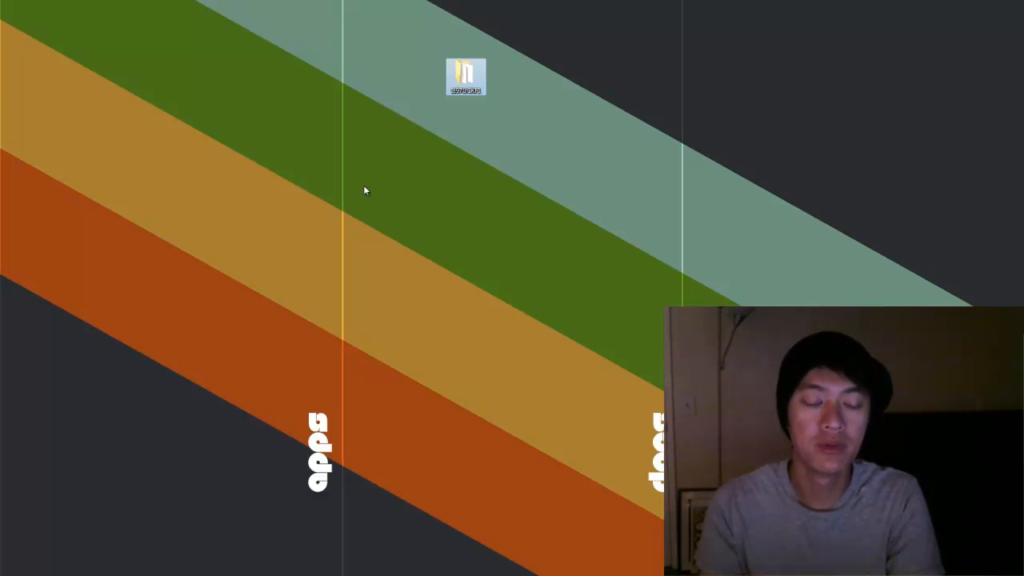
mouse_move(360, 192)
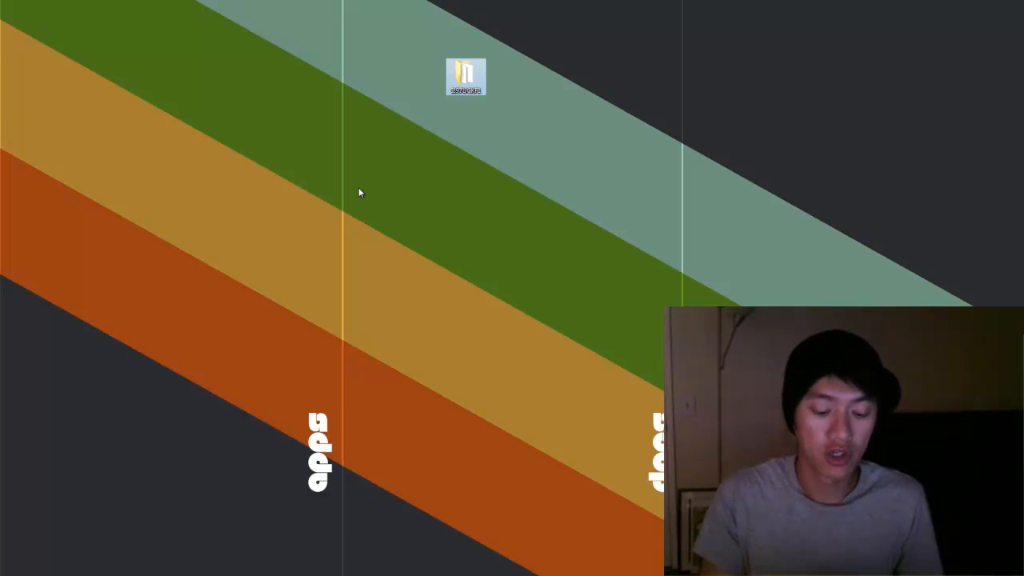
mouse_move(384, 182)
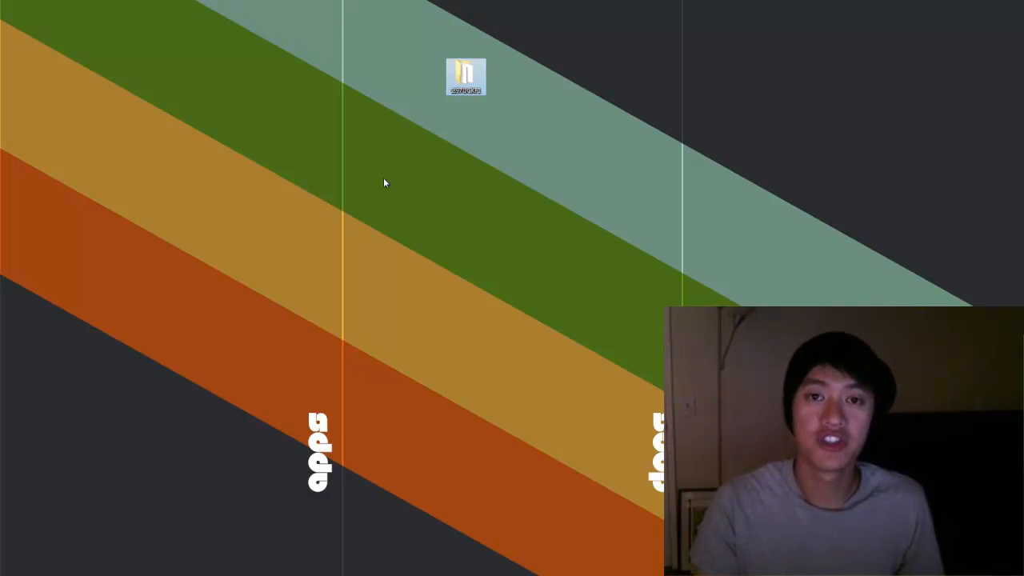
- Open the firmware folder and launch the odin v1.81 zip archive inside it
double_click(464, 77)
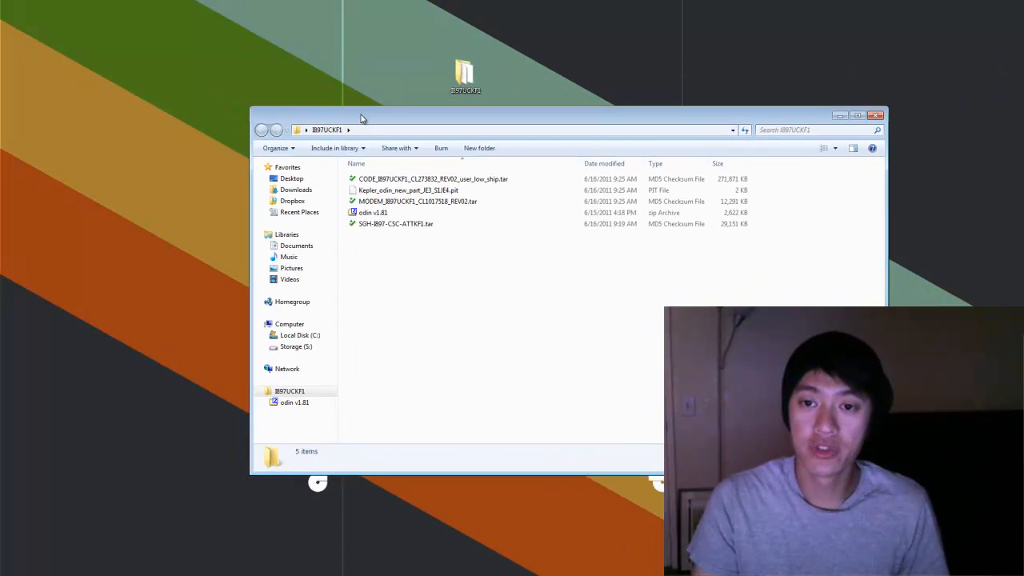
mouse_move(371, 212)
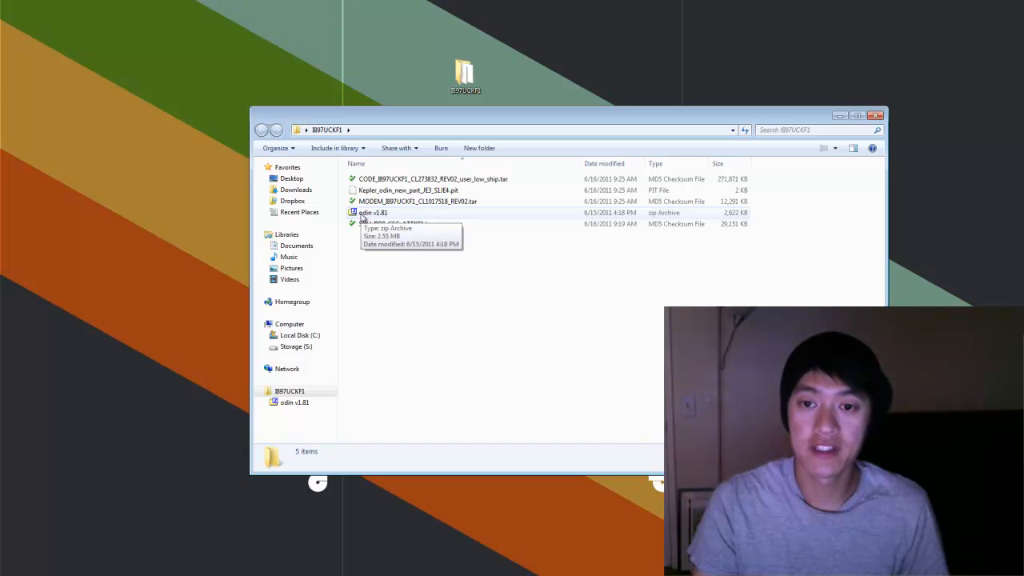
left_click(373, 211)
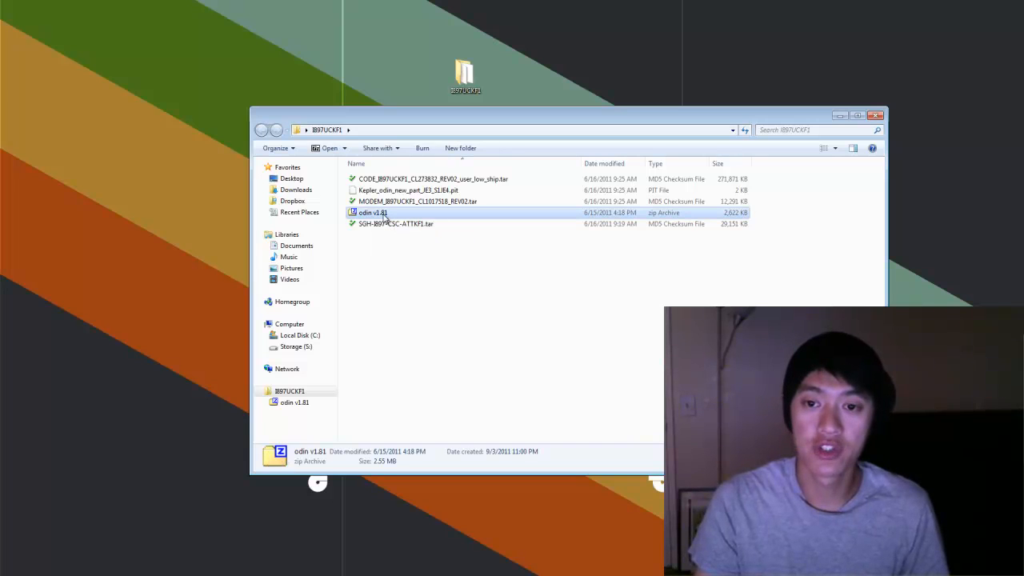
double_click(371, 211)
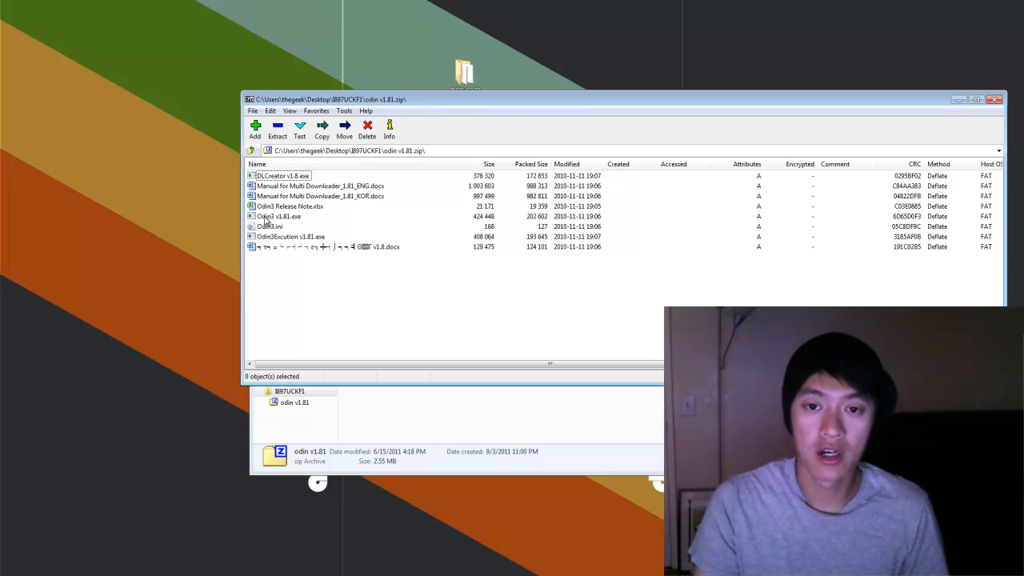
mouse_move(288, 224)
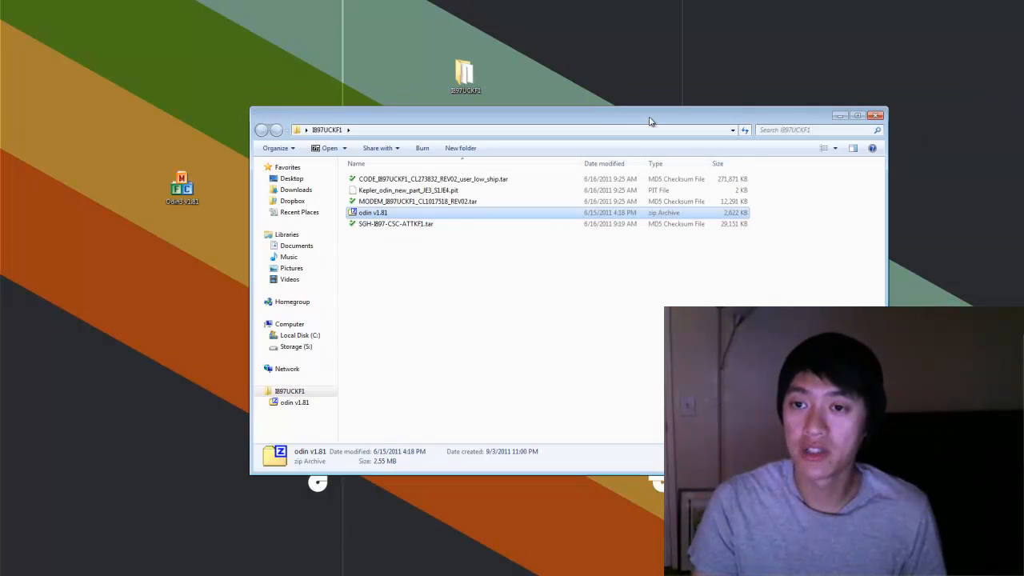
- Shift the Explorer folder window to the right, clear of the extracted Odin executable
left_click_drag(648, 121, 688, 131)
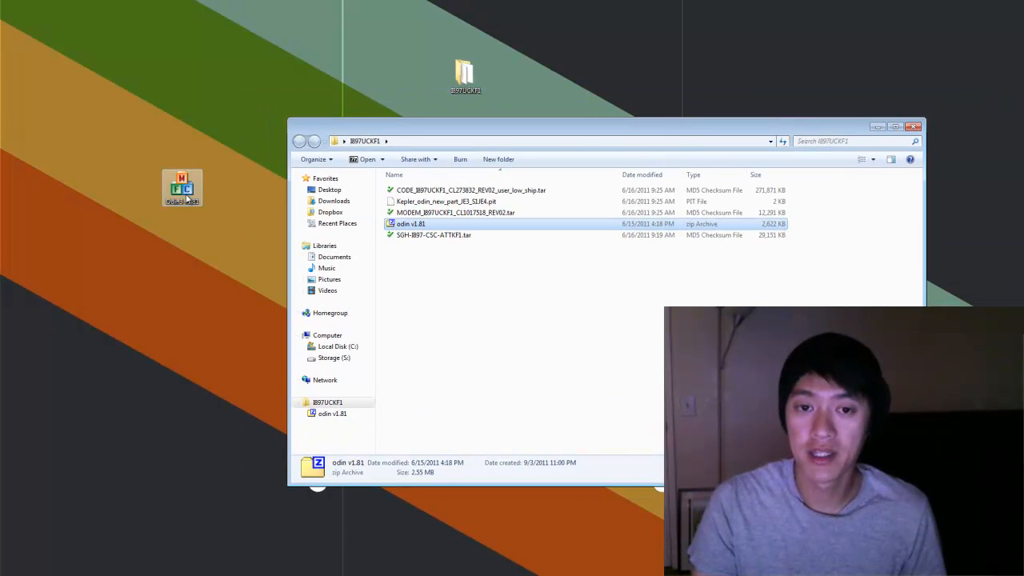
- Launch Odin3 v1.81 from the desktop so the phone shows as Added on COM12
double_click(410, 224)
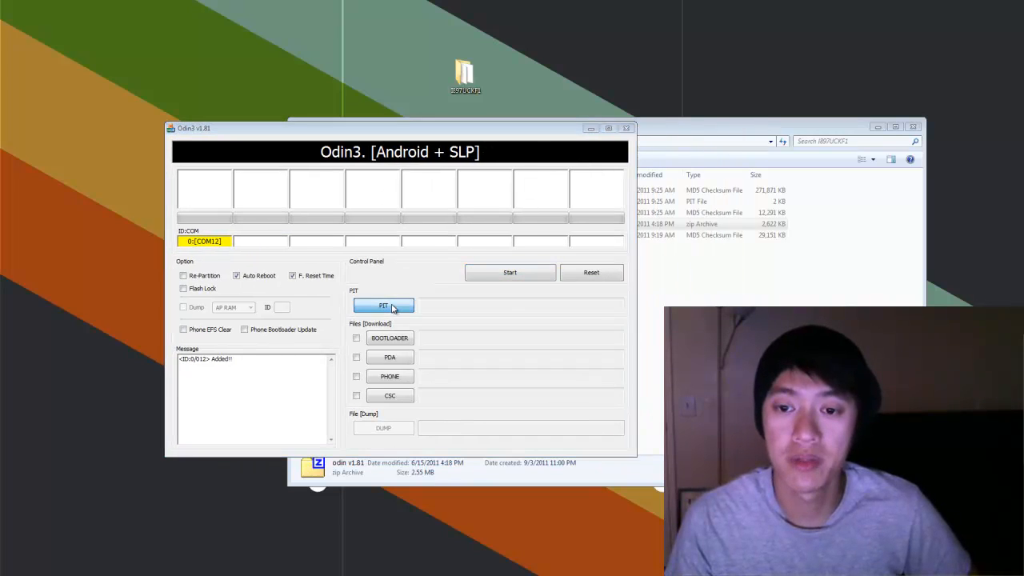
- Load the Kepler .pit into the PIT slot and the CODE .tar.md5 into PDA
left_click(384, 305)
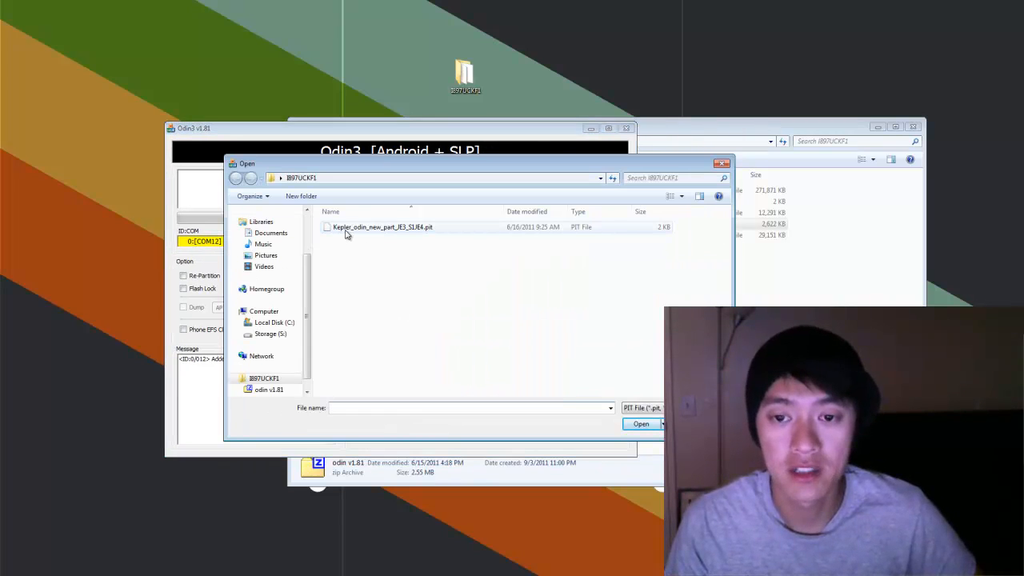
left_click(383, 227)
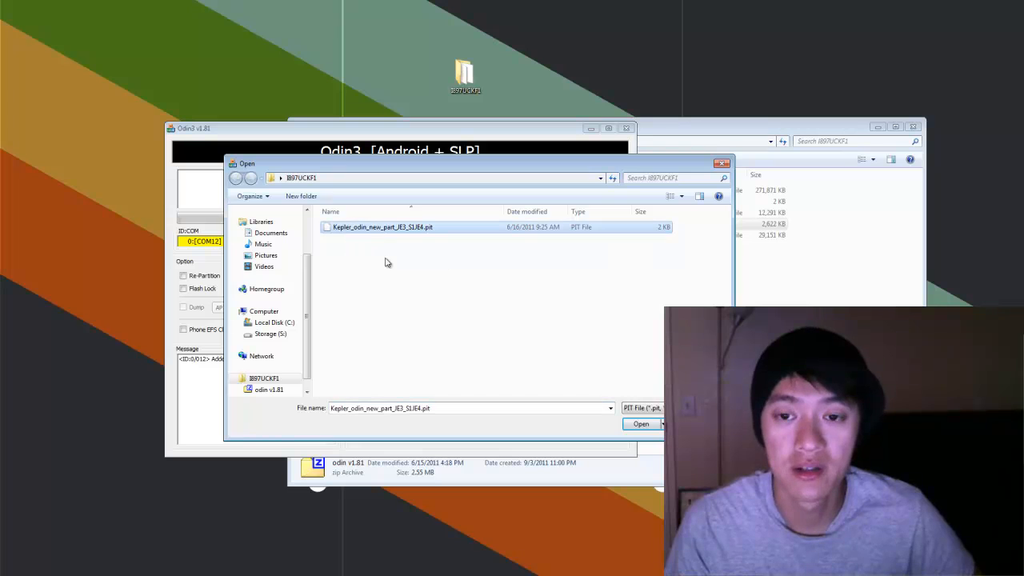
left_click(640, 422)
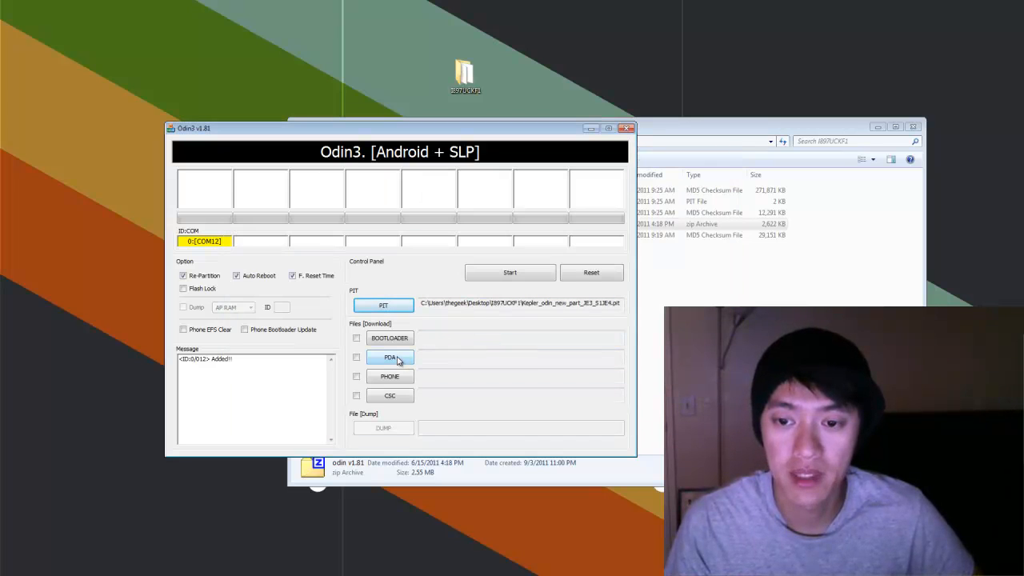
left_click(391, 357)
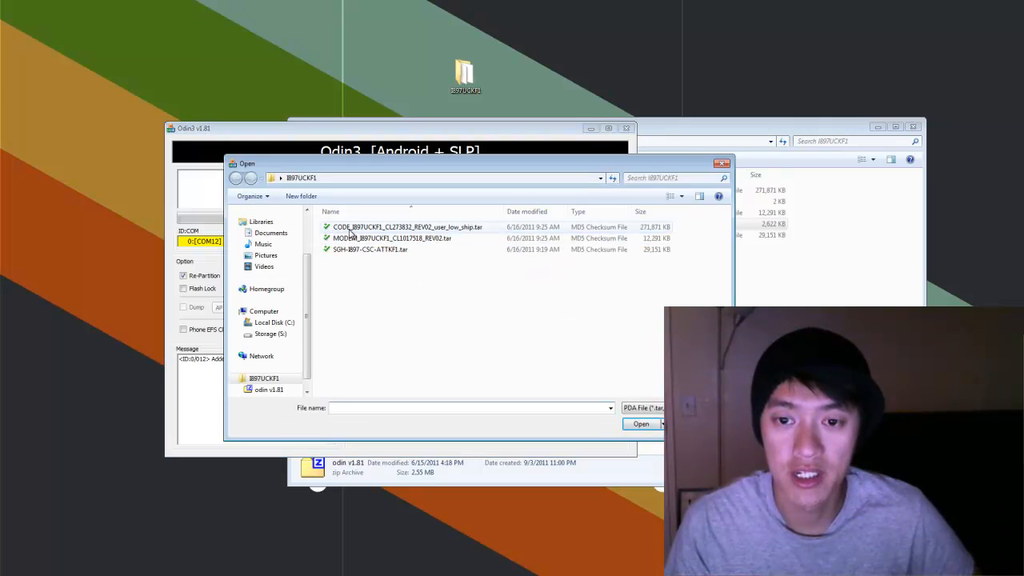
left_click(406, 227)
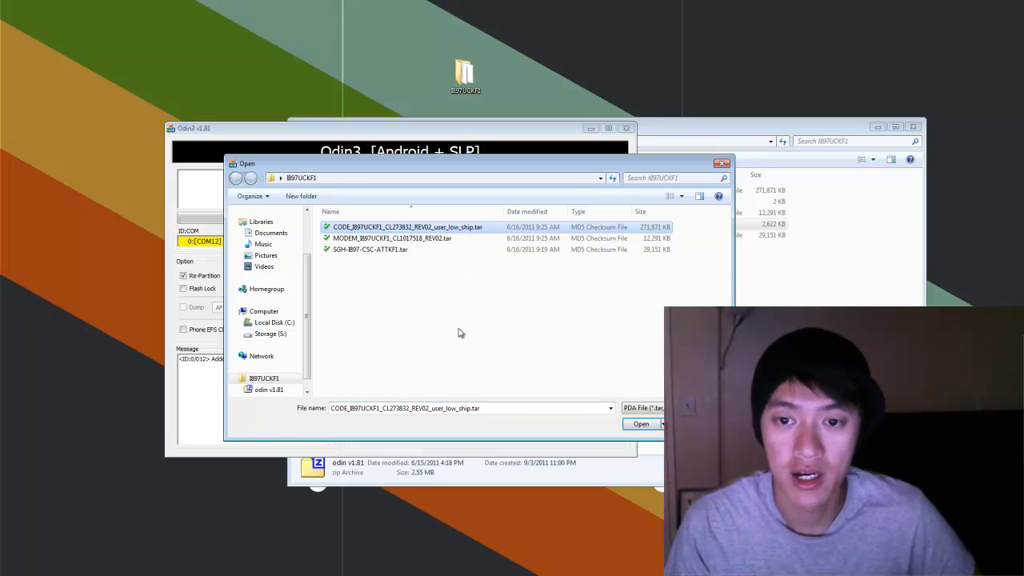
left_click(640, 422)
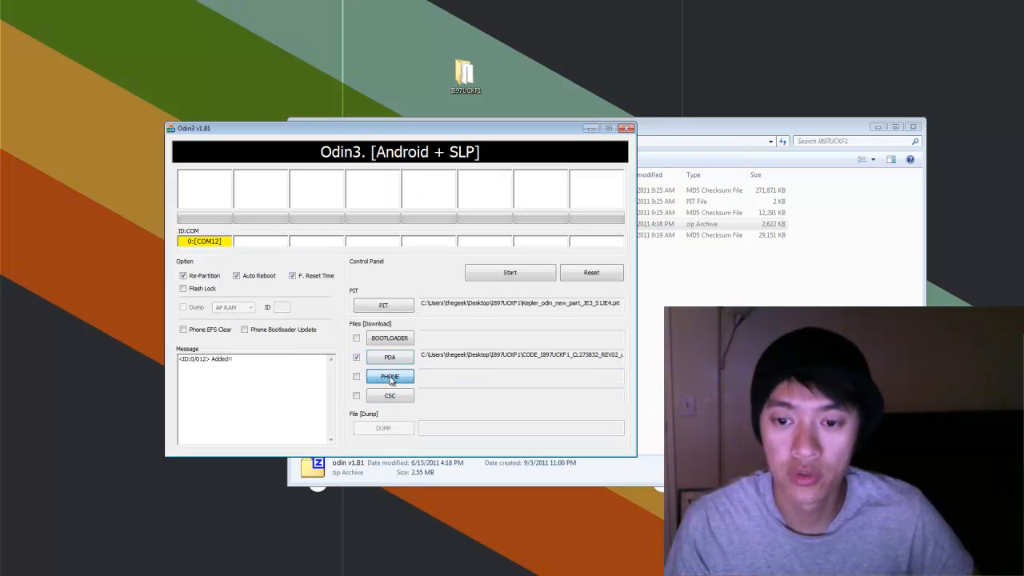
- Load the MODEM file into the PHONE slot and the CSC file into the CSC slot
left_click(390, 378)
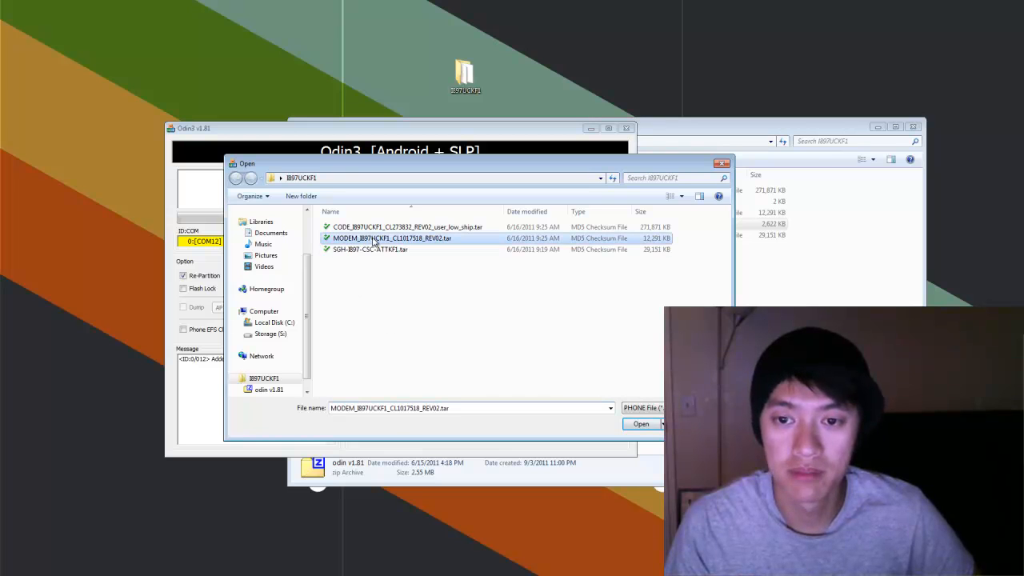
left_click(640, 424)
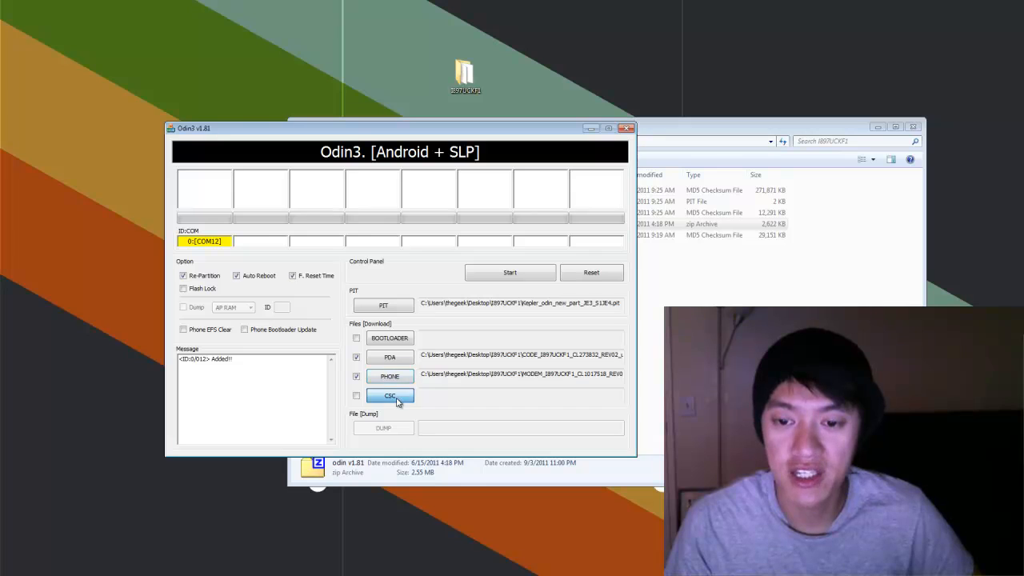
left_click(390, 395)
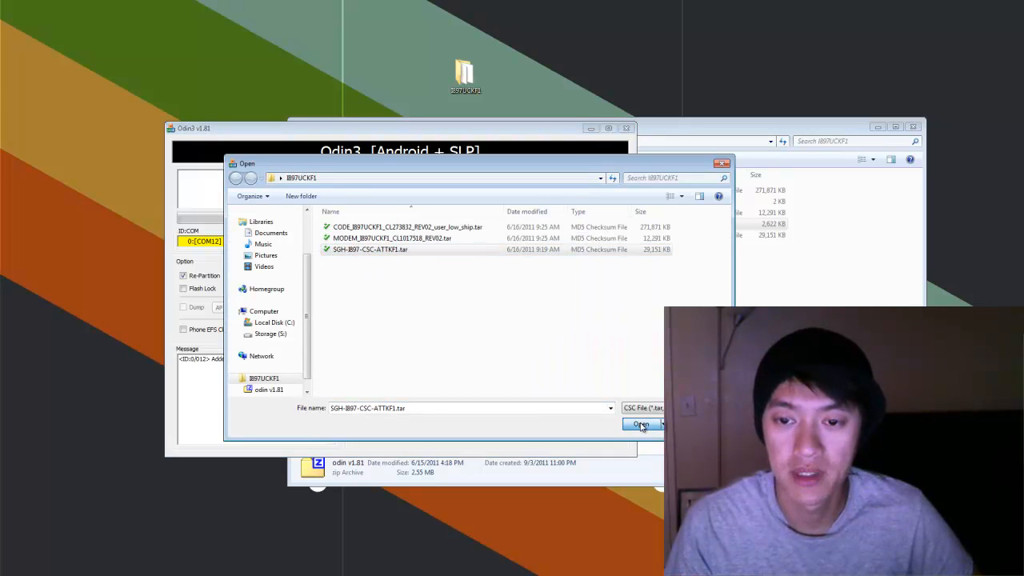
left_click(640, 424)
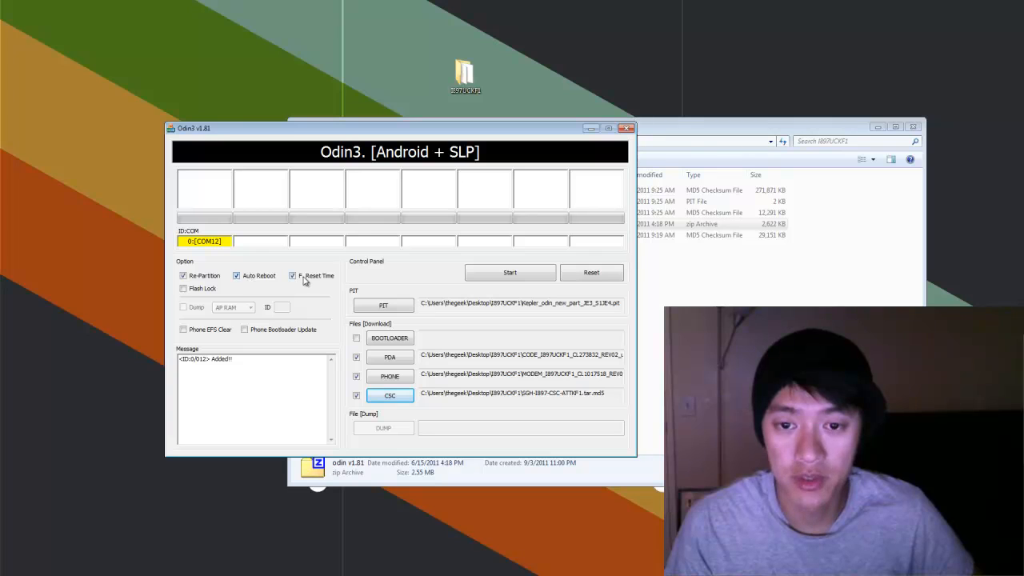
- Uncheck Re-Partition and start flashing the loaded firmware to the phone
left_click(184, 275)
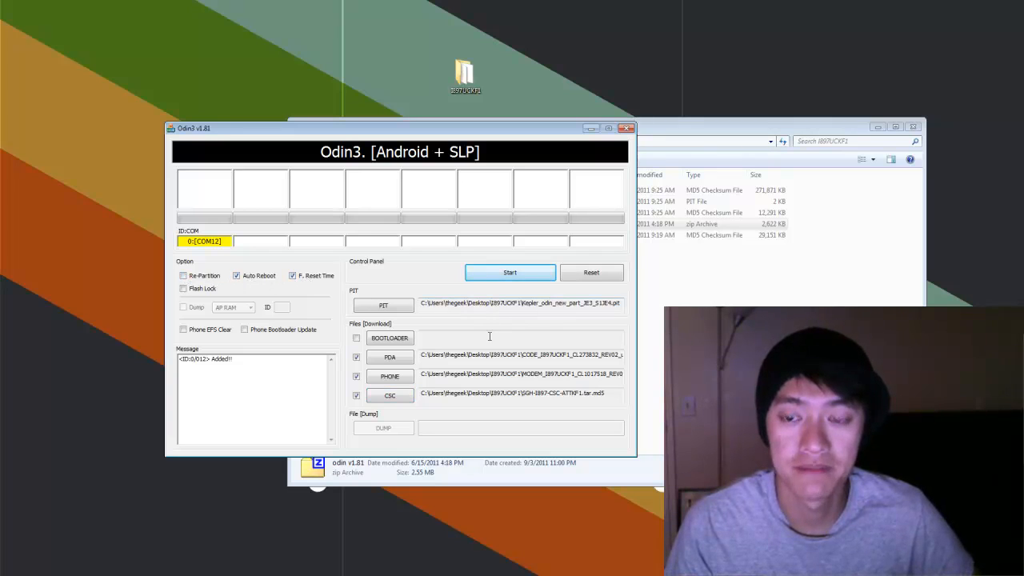
mouse_move(446, 274)
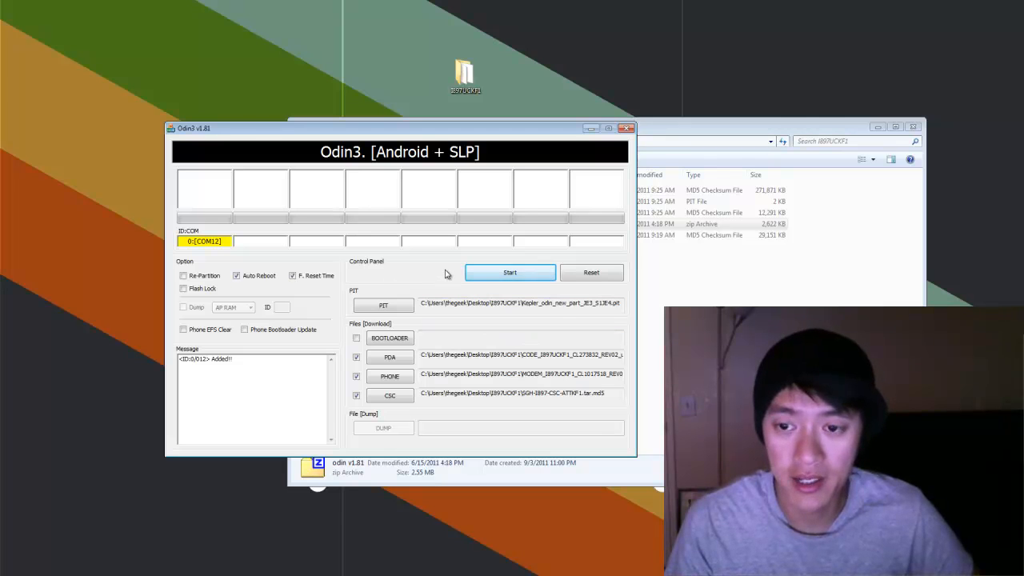
left_click(508, 272)
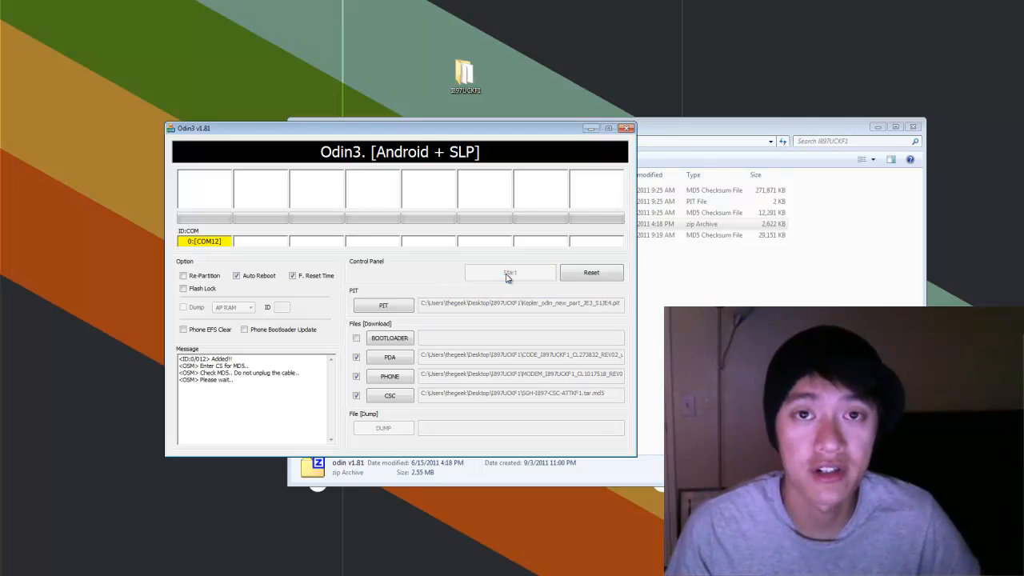